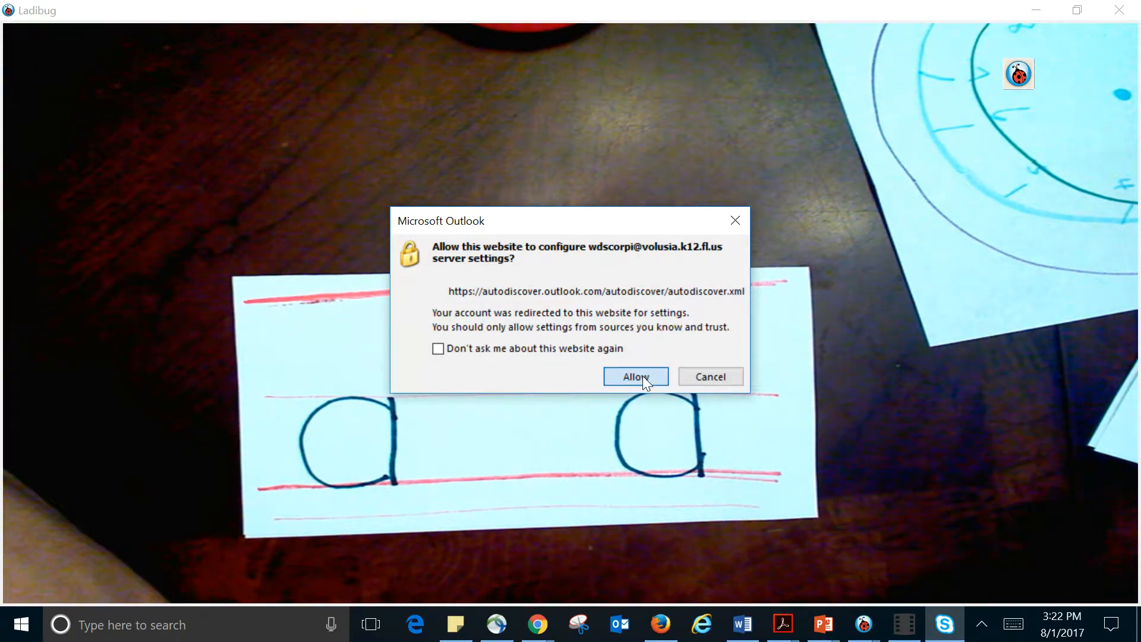
Allow the Outlook autodiscover server-settings prompt to clear Ladibug's camera view
{"action": "left_click", "coordinate": [635, 376]}
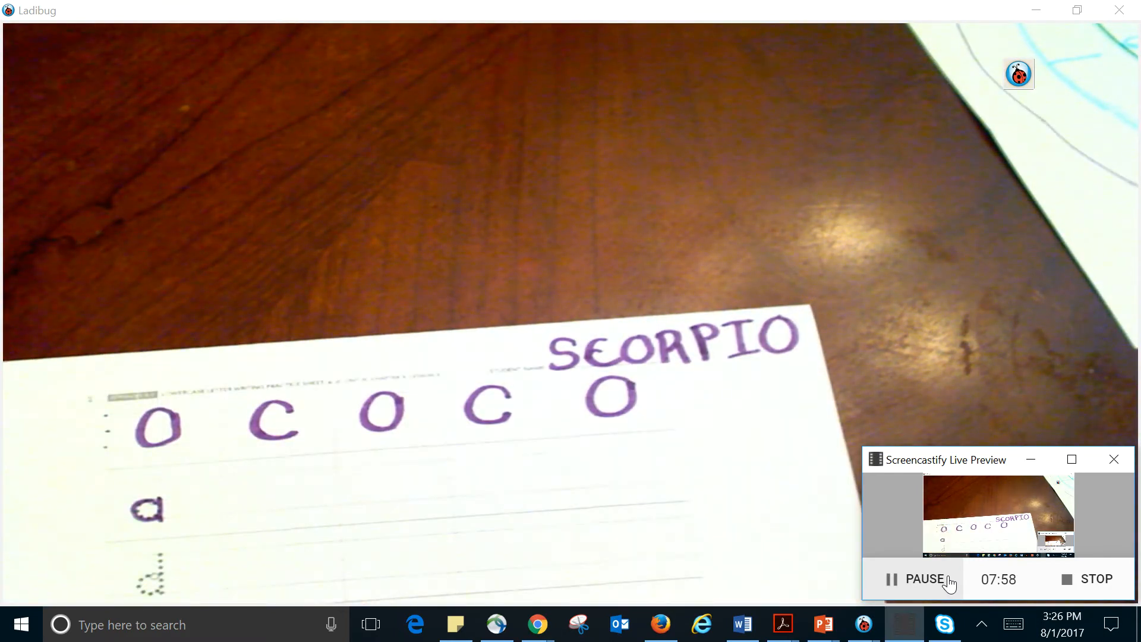
{"action": "mouse_move", "coordinate": [1105, 567]}
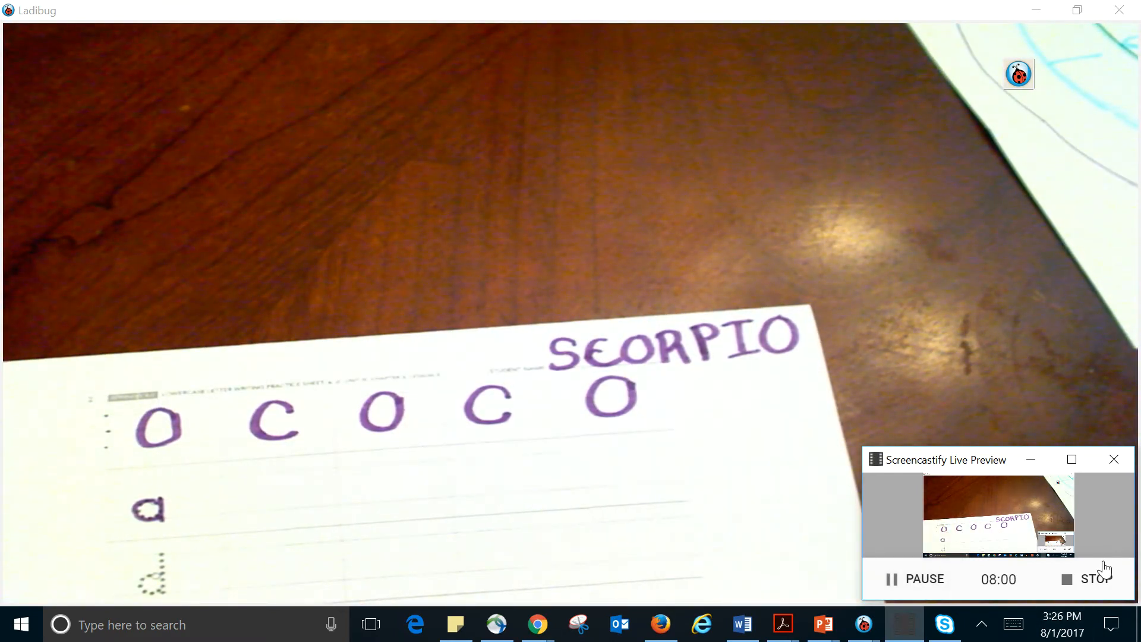